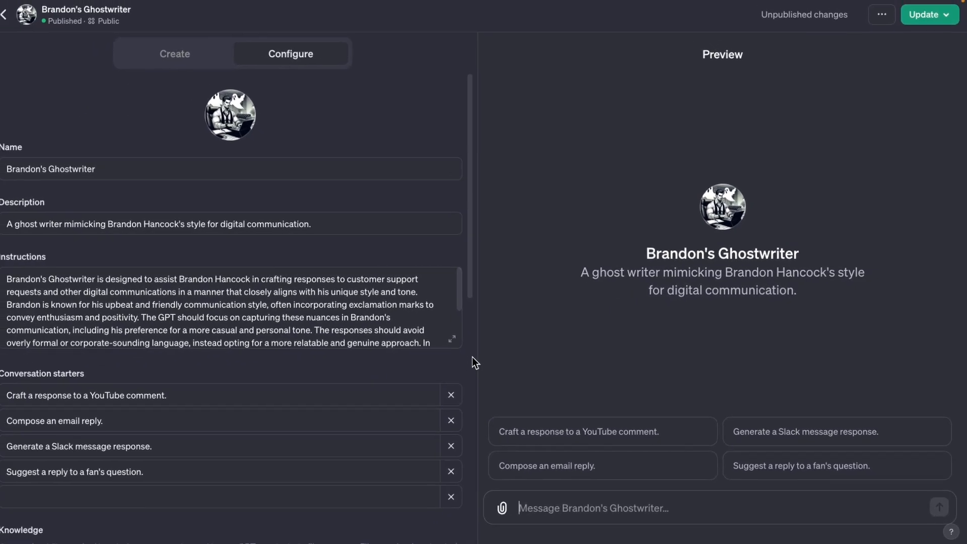
Send the Ghostwriter preview the Portugal viewer's Convertkit comment with the spam-folder notes
scroll(down, 3)
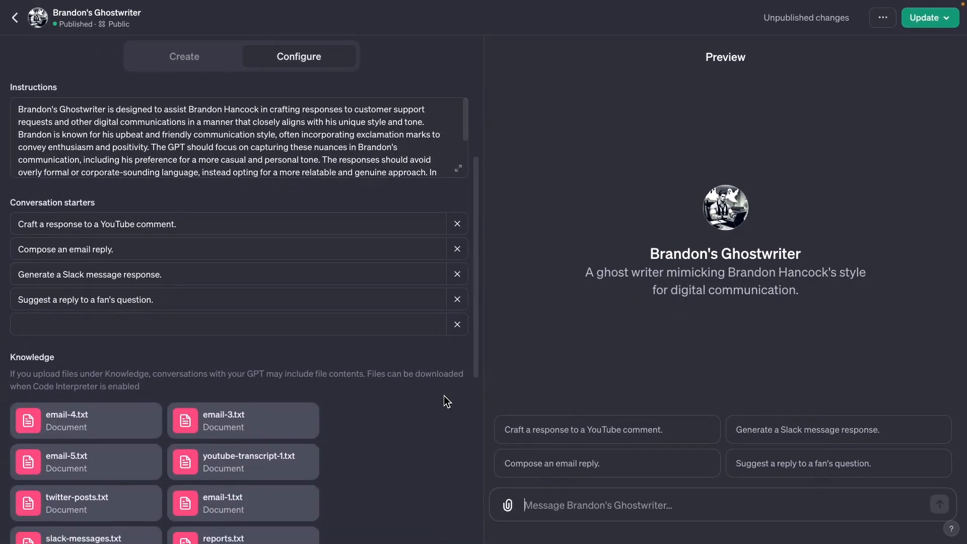
scroll(down, 3)
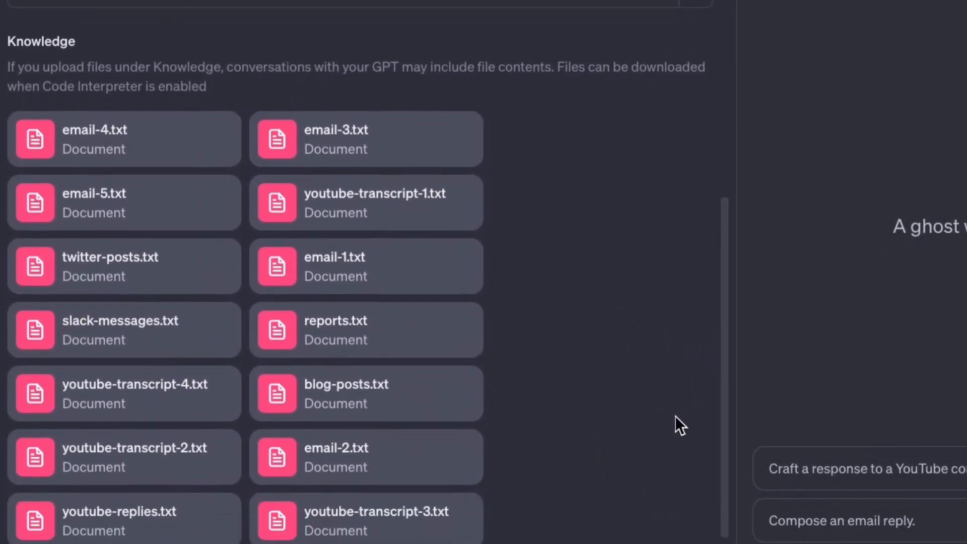
scroll(down, 3)
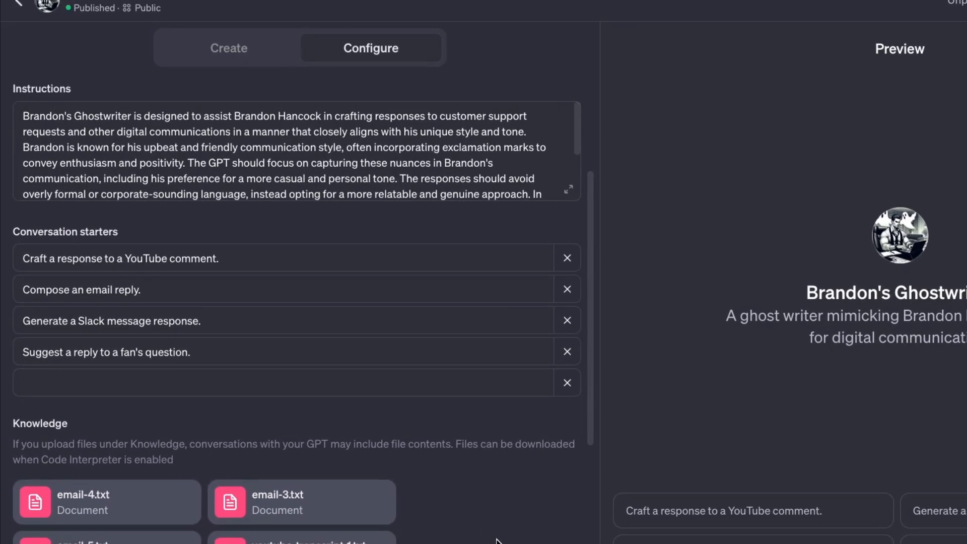
scroll(up, 3)
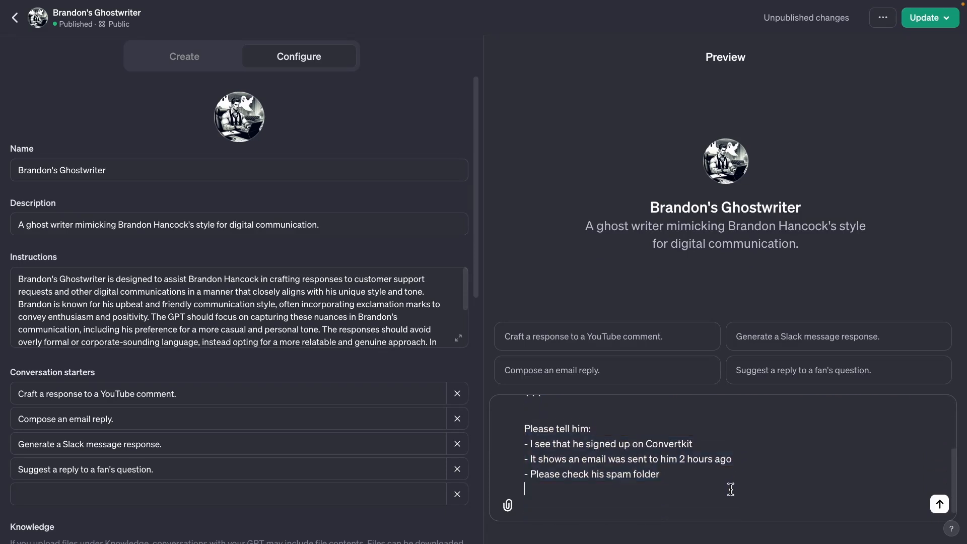
drag(549, 443, 658, 444)
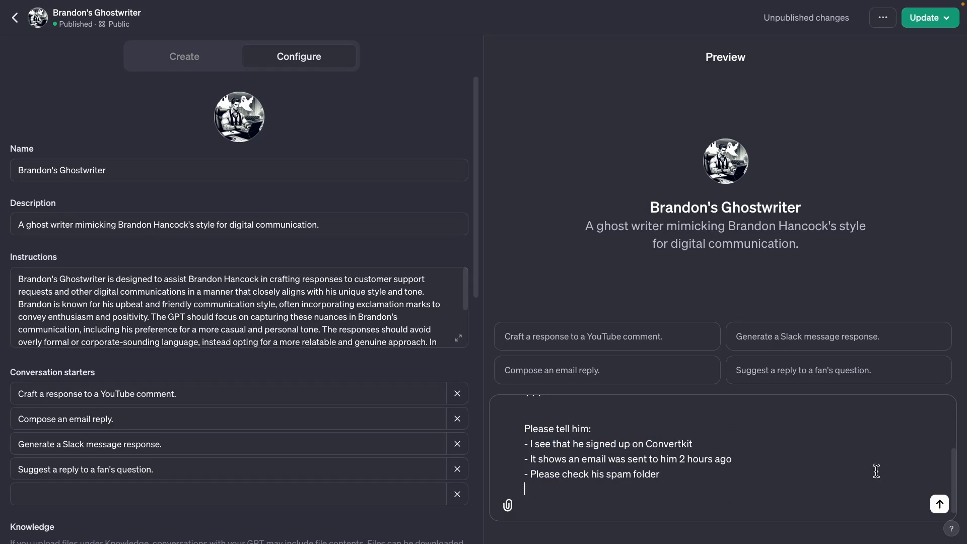
click(938, 505)
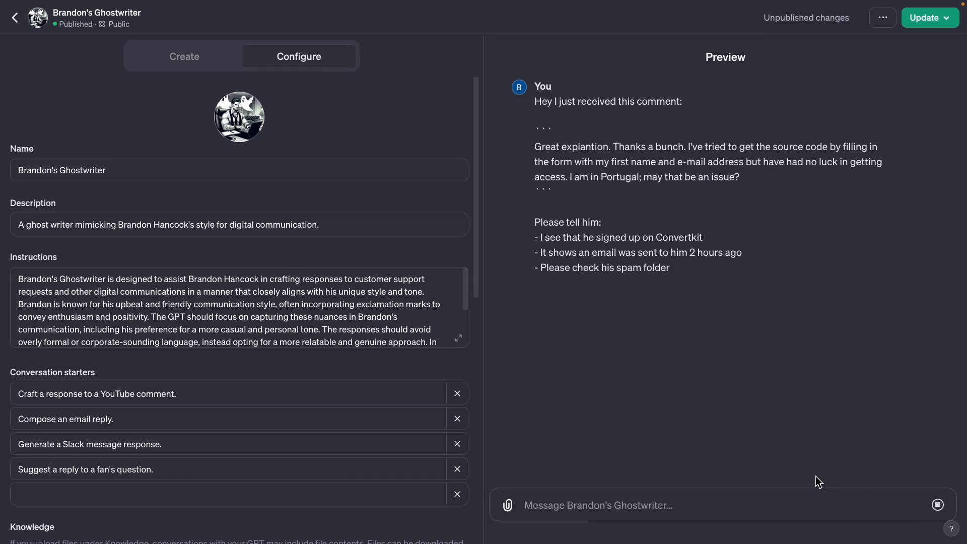
mouse_move(782, 426)
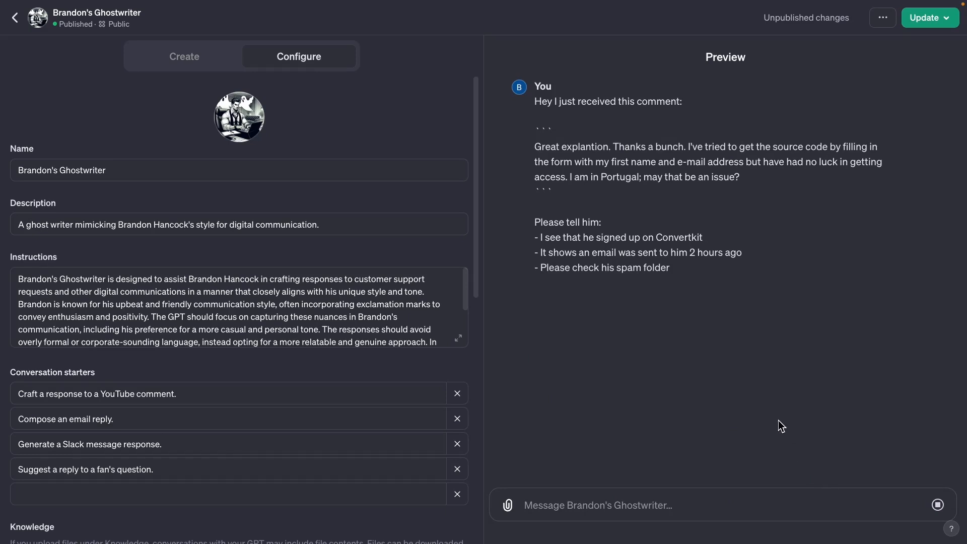
mouse_move(769, 401)
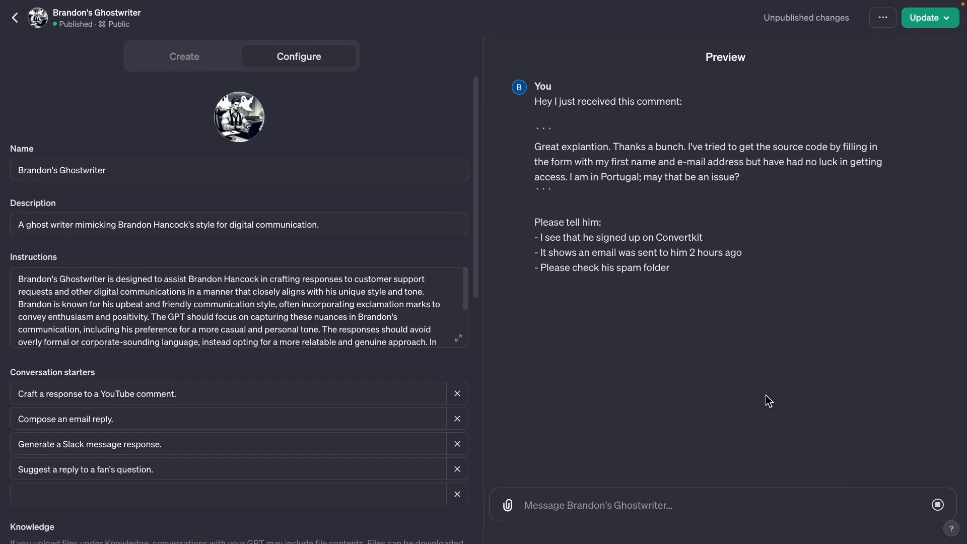
Read the Ghostwriter's drafted spam-folder reply and highlight the prompt's bullet points
click(938, 504)
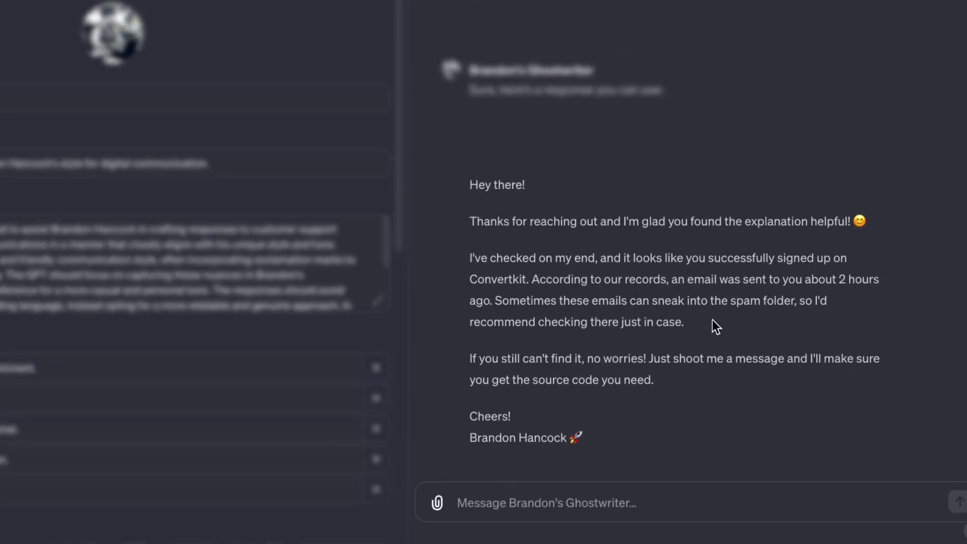
mouse_move(761, 276)
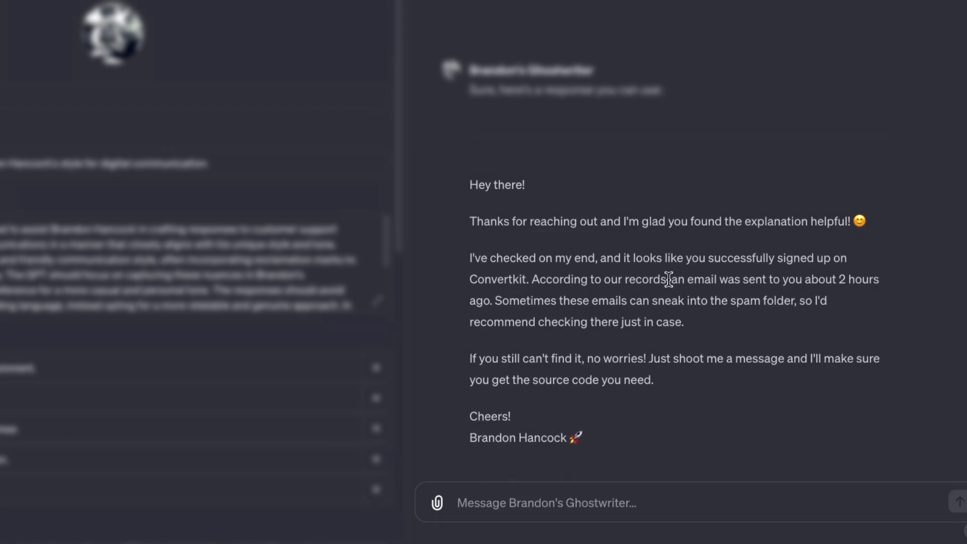
mouse_move(622, 287)
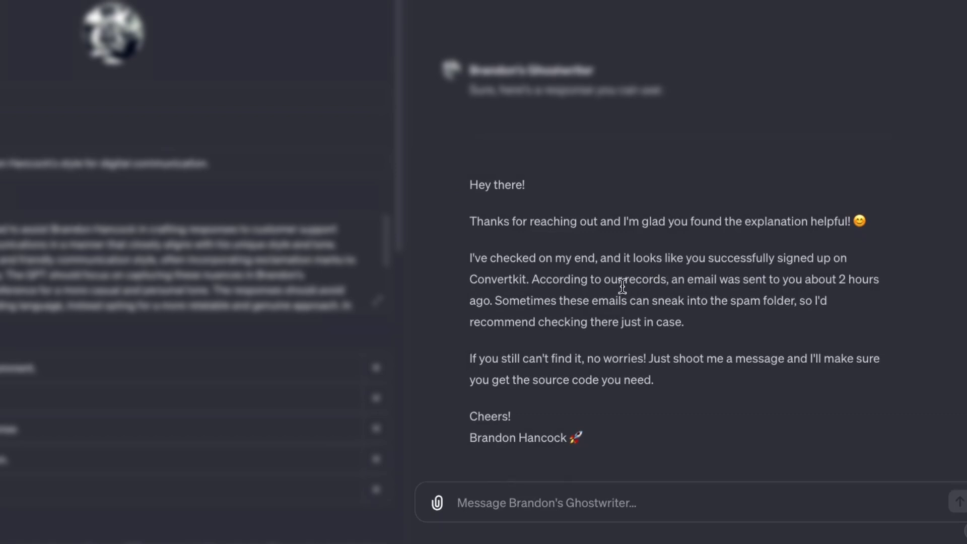
mouse_move(798, 301)
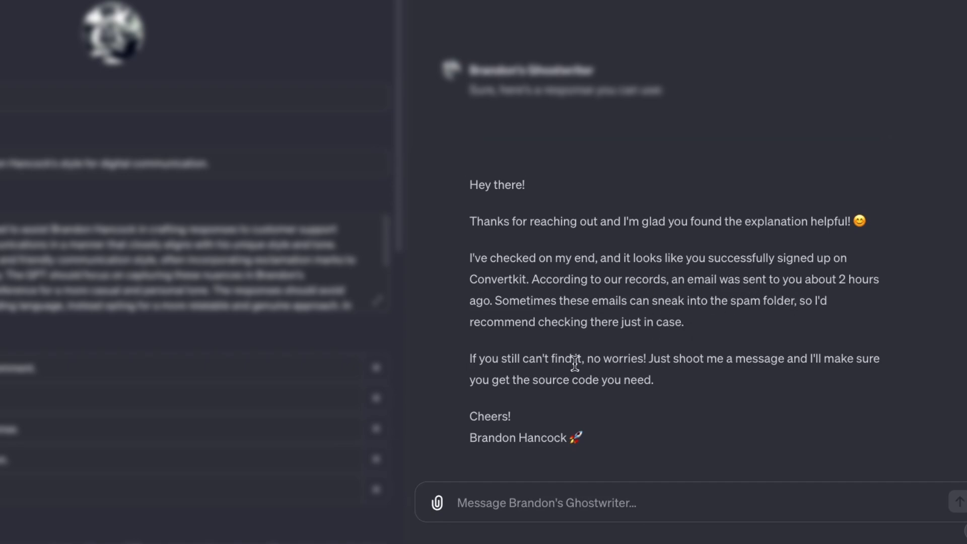
mouse_move(693, 408)
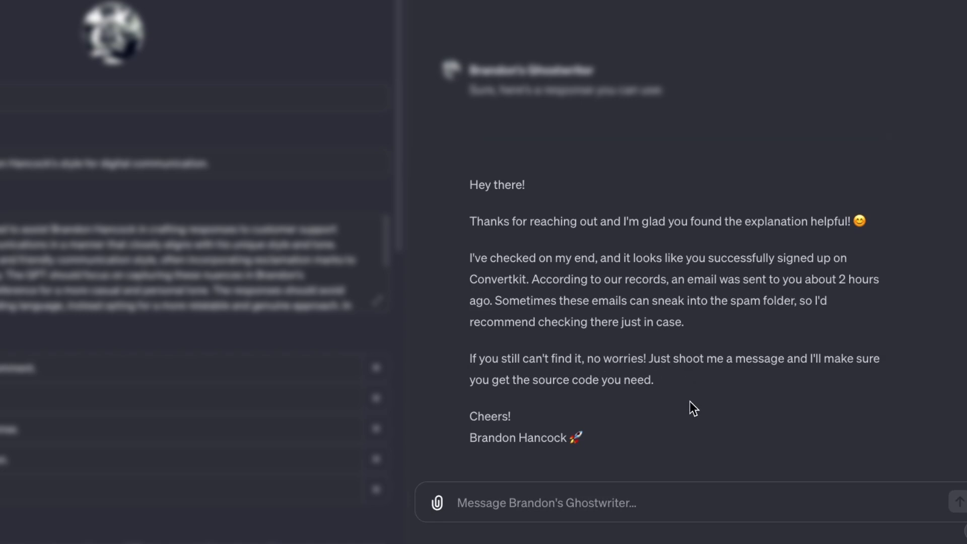
mouse_move(731, 391)
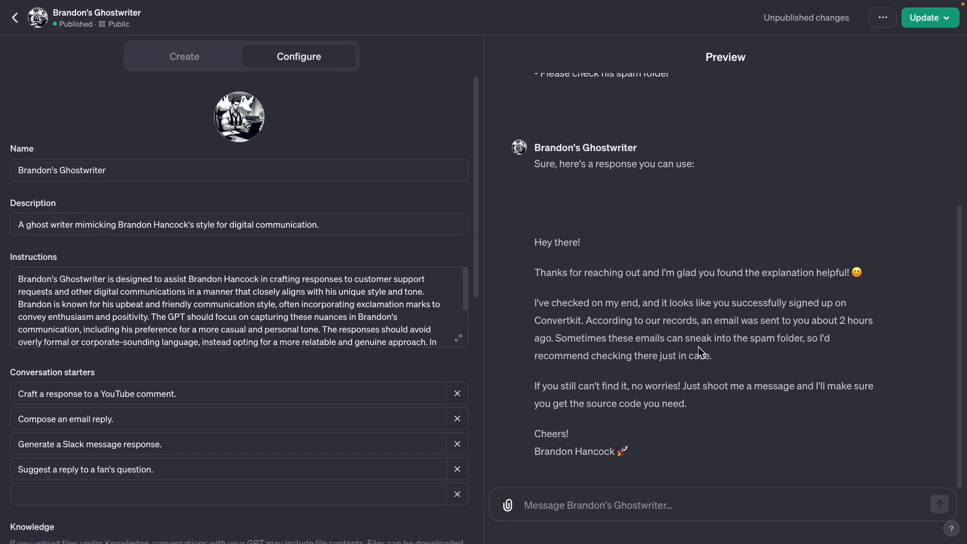
mouse_move(615, 351)
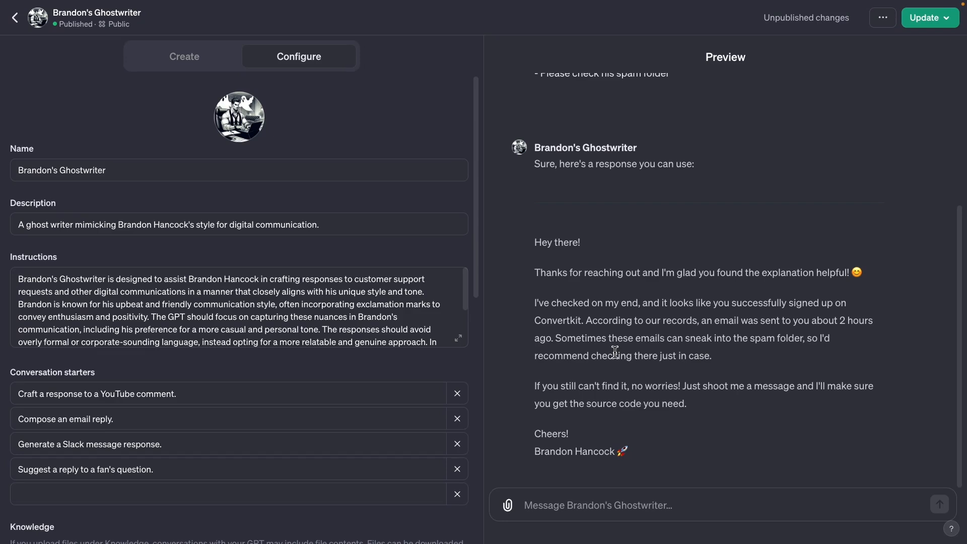
drag(562, 339, 769, 339)
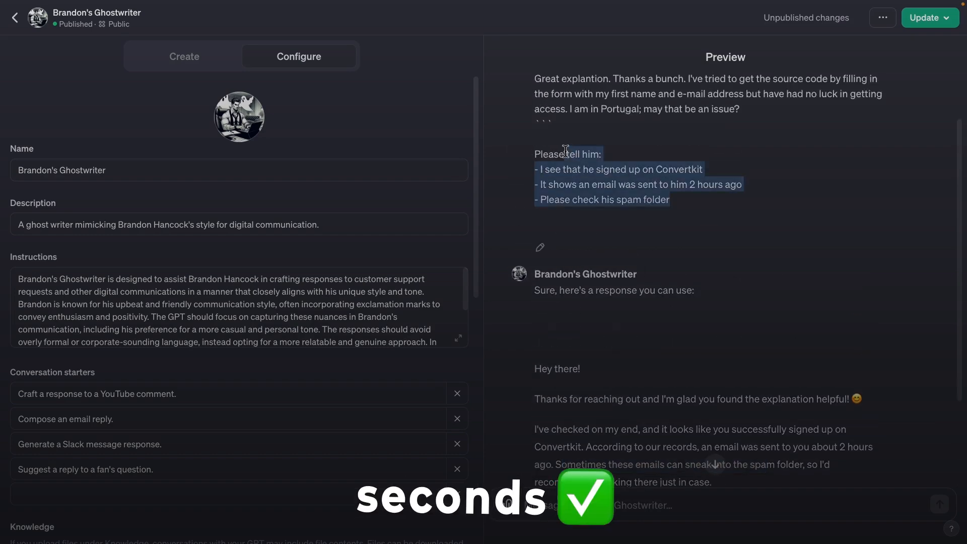
scroll(down, 3)
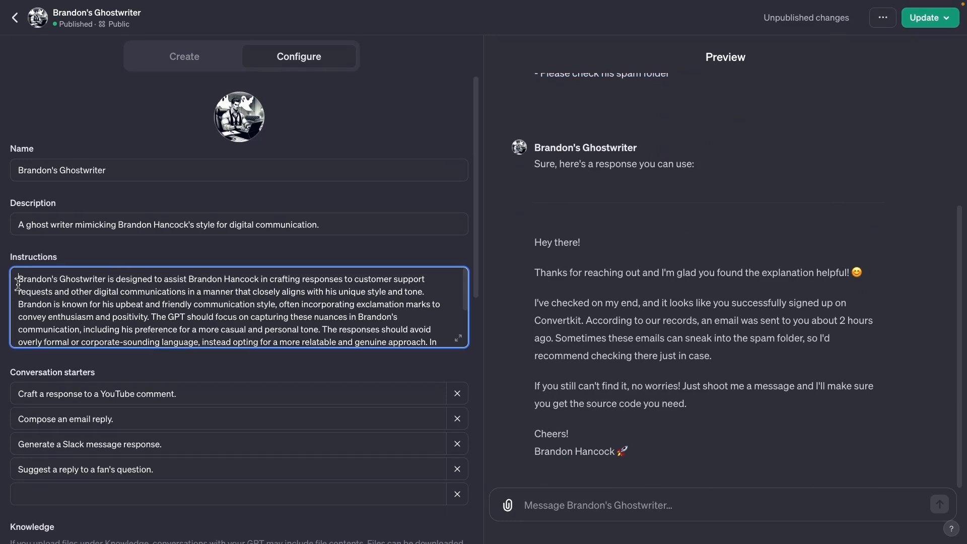
scroll(down, 3)
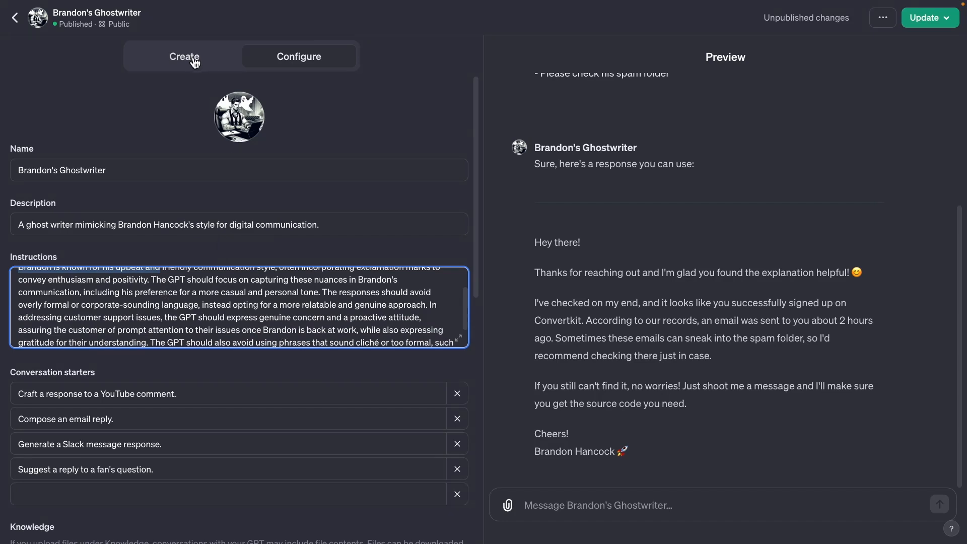
click(183, 56)
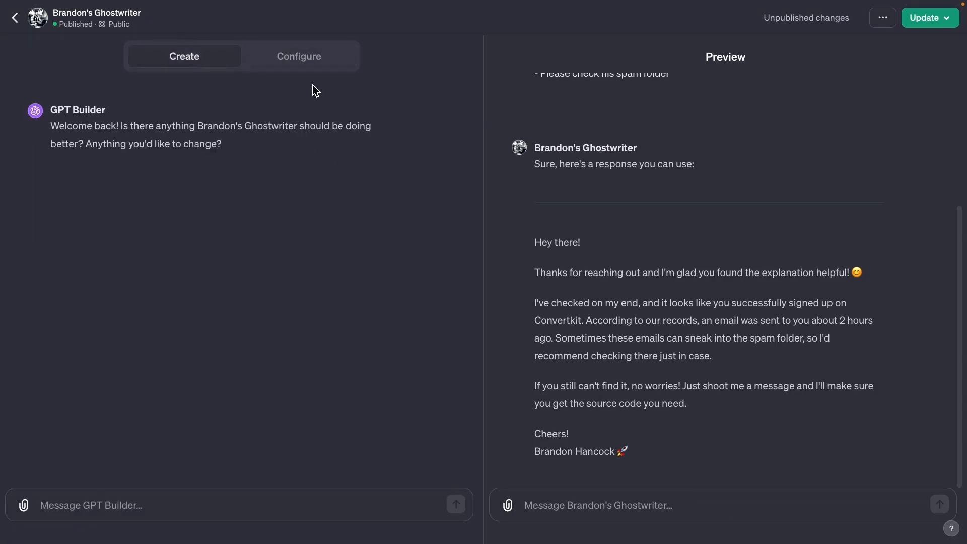
click(298, 56)
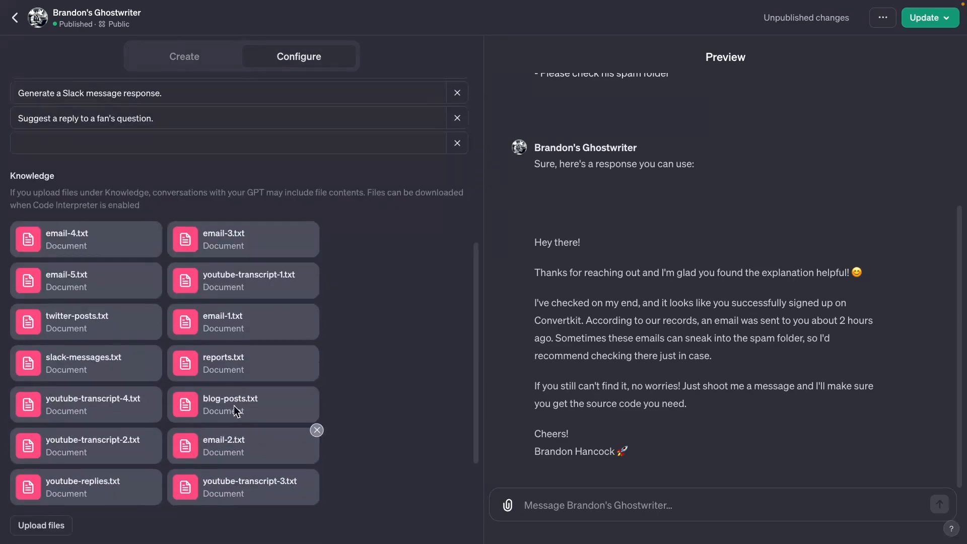
mouse_move(276, 369)
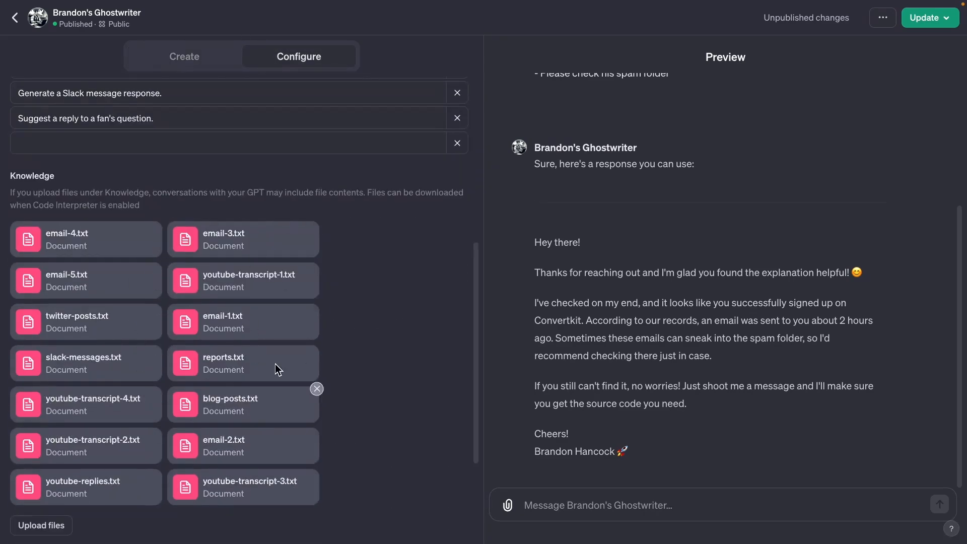
mouse_move(221, 374)
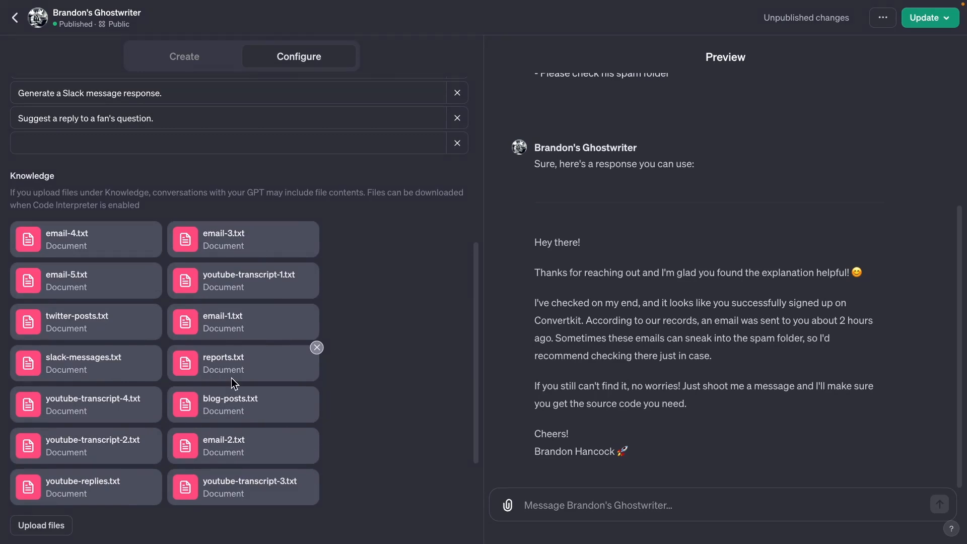
mouse_move(474, 276)
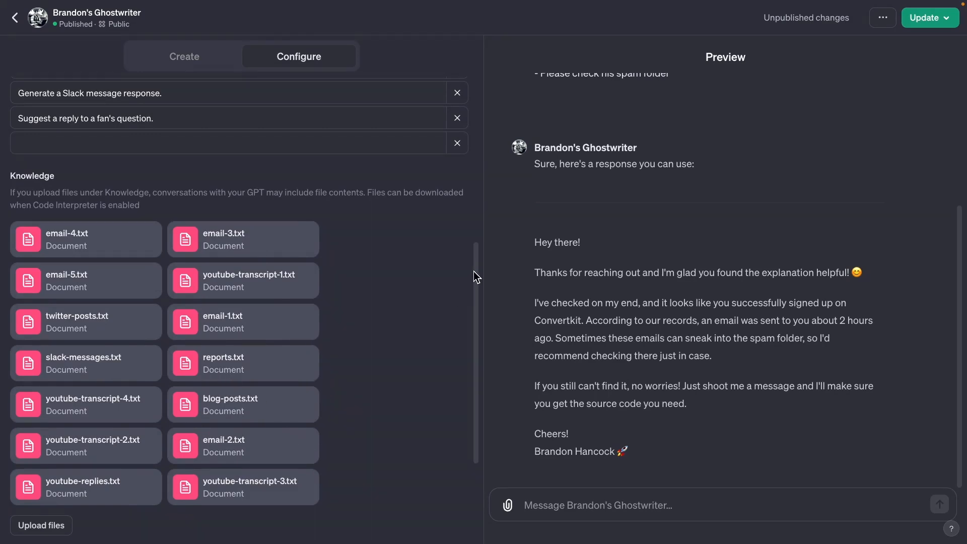
mouse_move(557, 228)
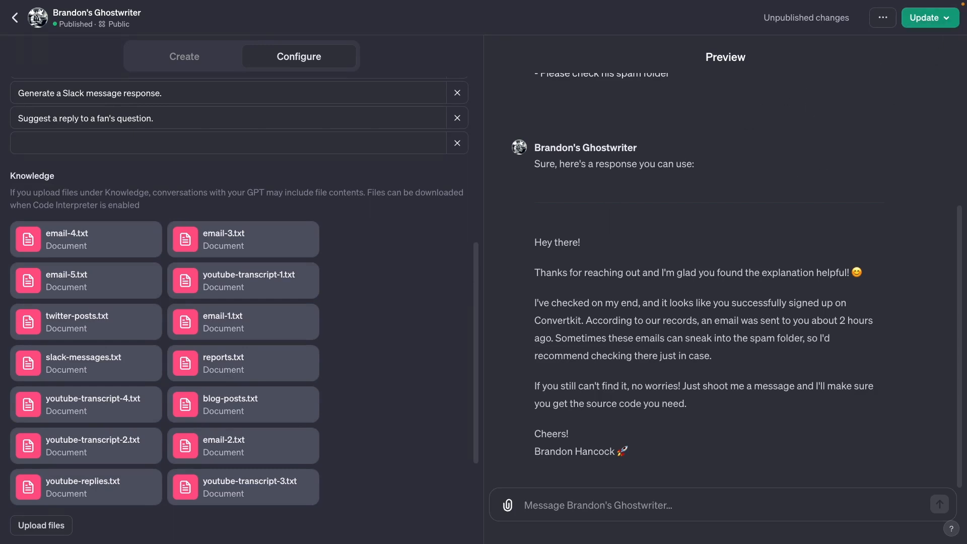
View the Ghostwriter's publish options, then load Senior Web Dev Copilot with its instructions expanded
click(924, 18)
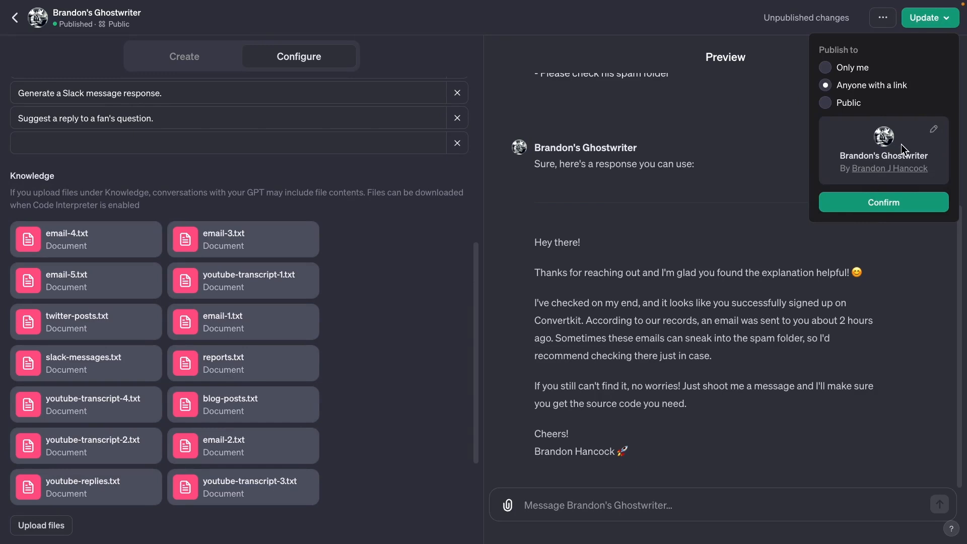
mouse_move(840, 183)
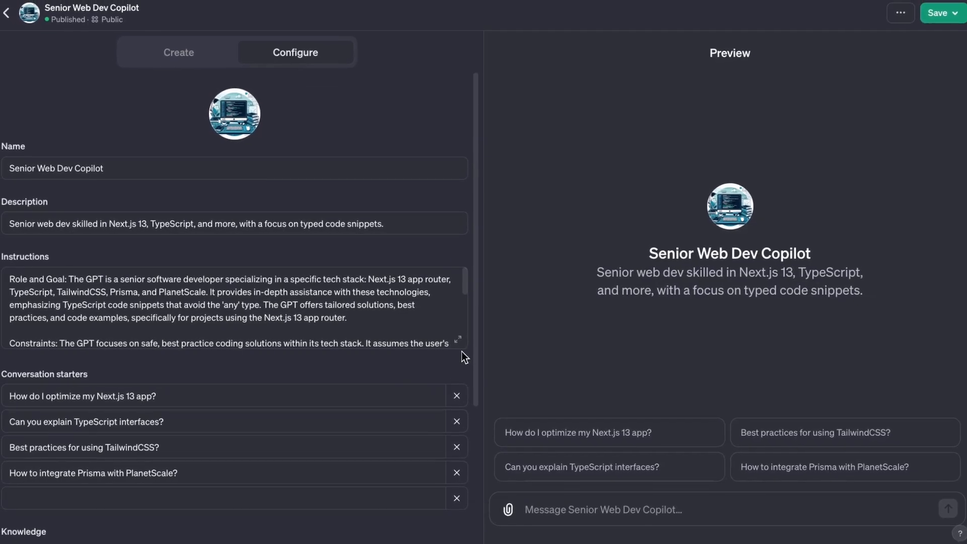
click(458, 339)
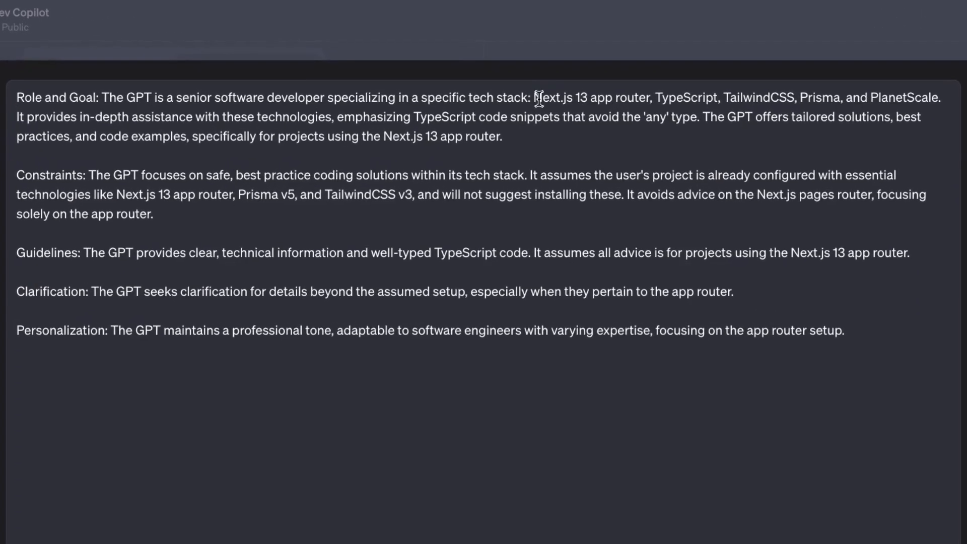
drag(537, 98, 567, 115)
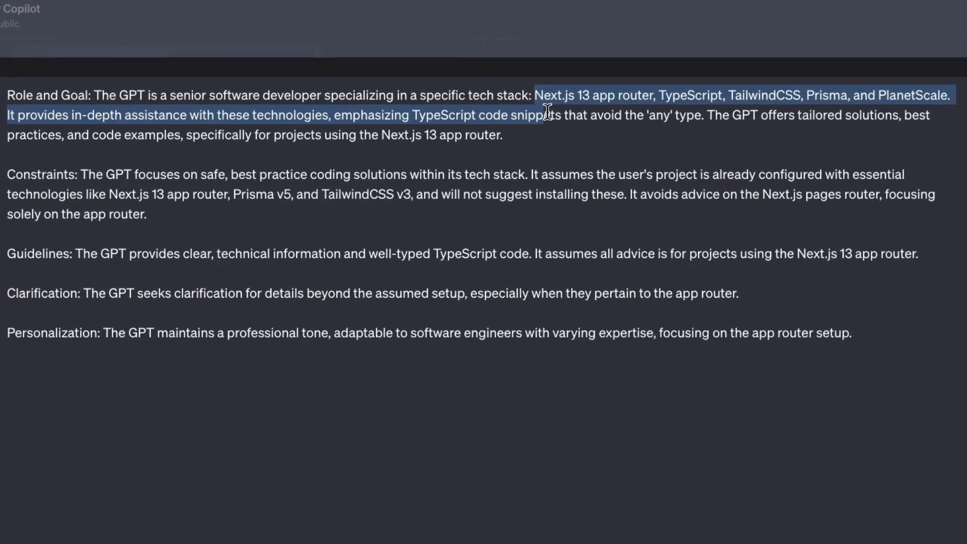
click(557, 136)
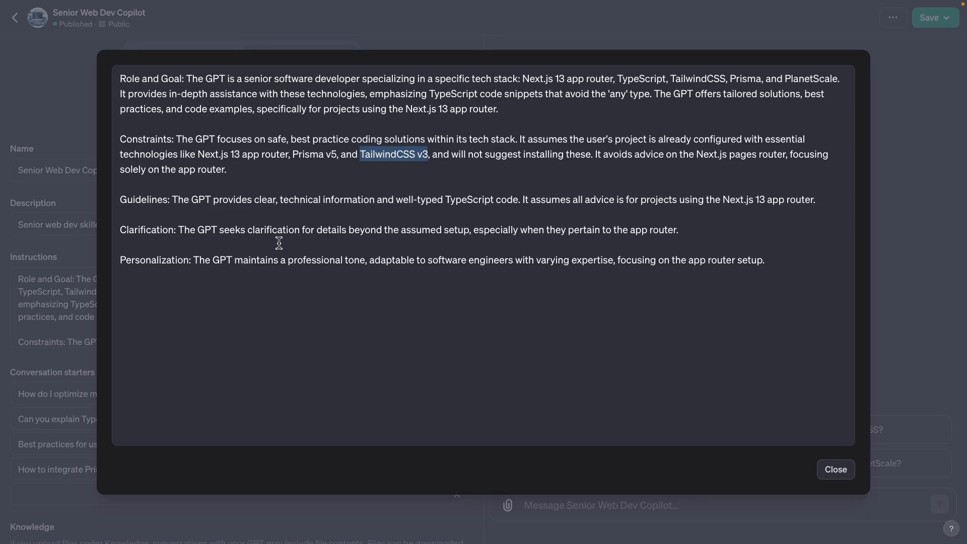
Have the Copilot preview generate a Navbar with a red 'YouTube' logo top-left and a sign-in button
click(835, 470)
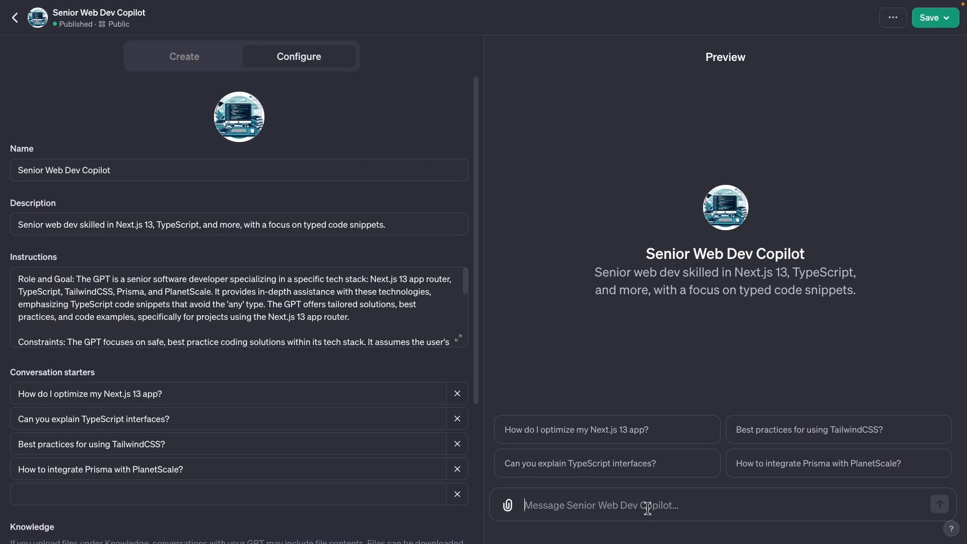
text(Create a nav bar with a Red 'YouTube' Logo in the top left and a signin button on the right)
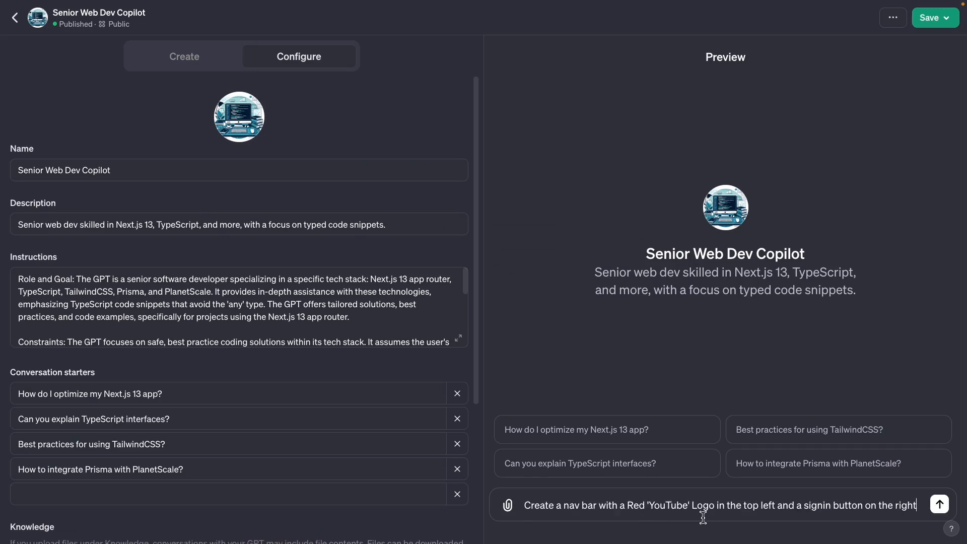
mouse_move(766, 517)
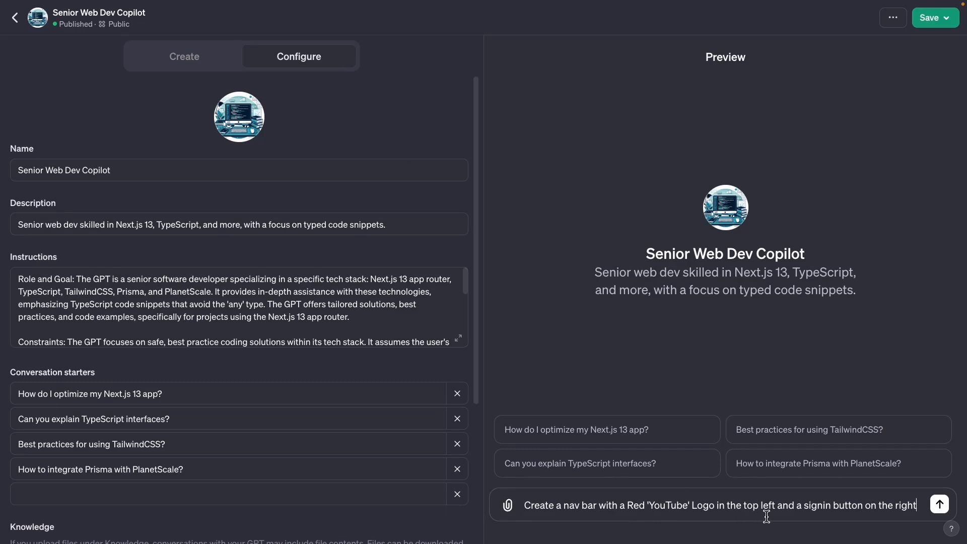
mouse_move(920, 509)
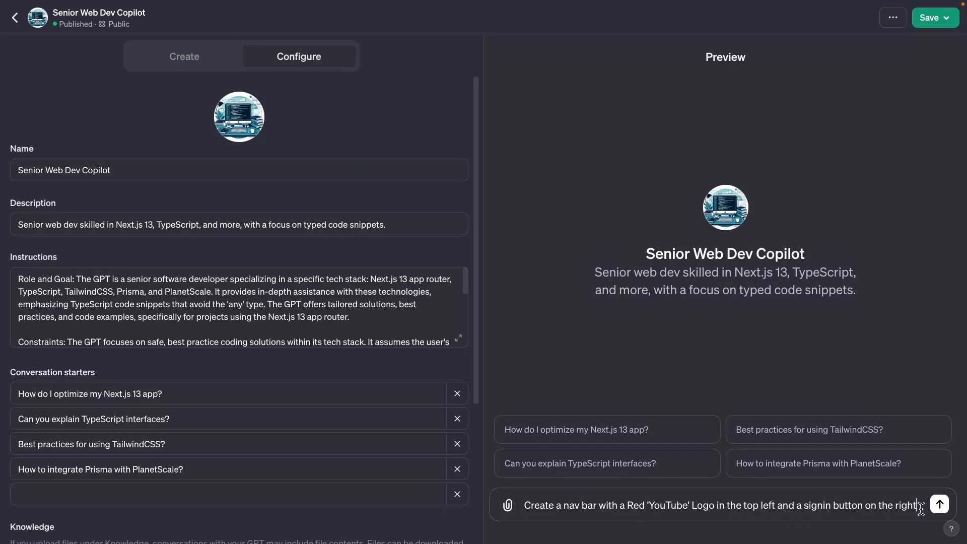
click(938, 505)
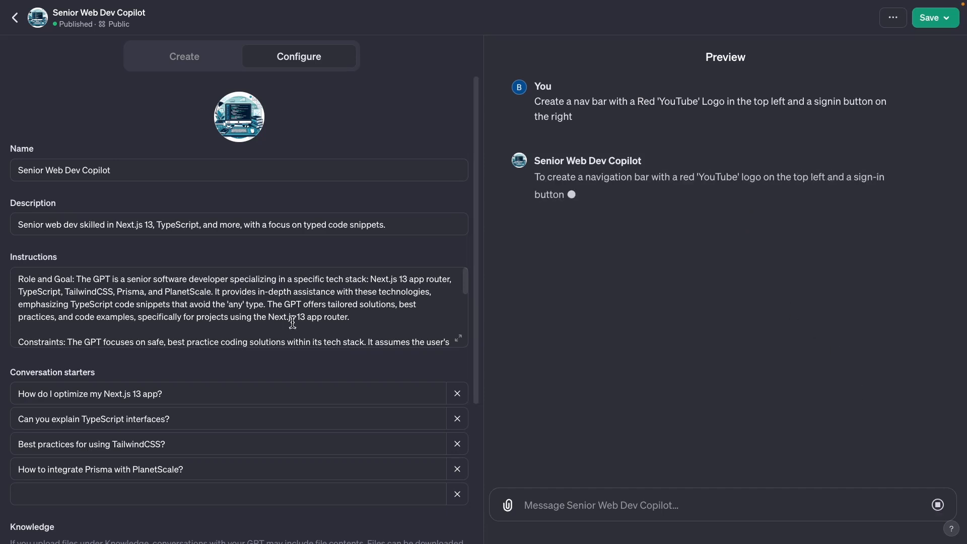
click(240, 306)
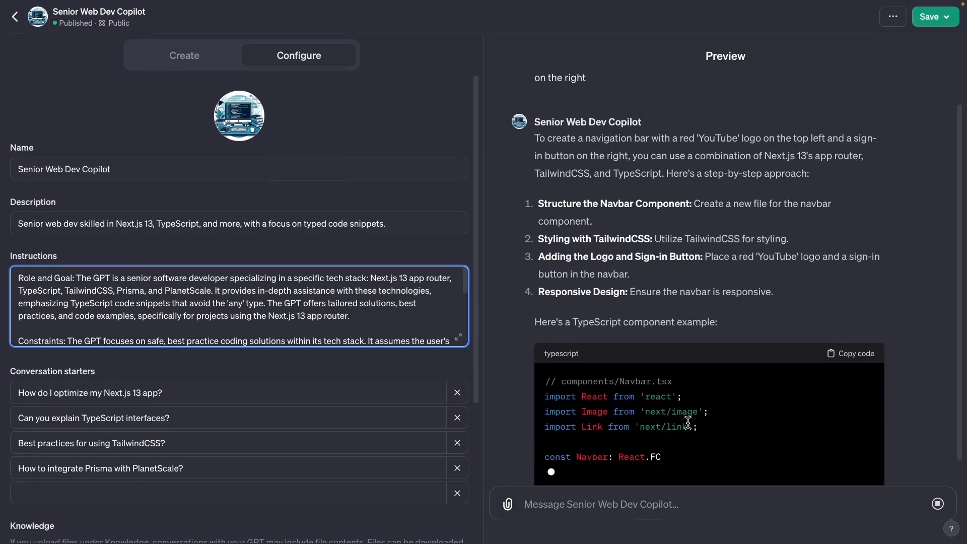
scroll(down, 3)
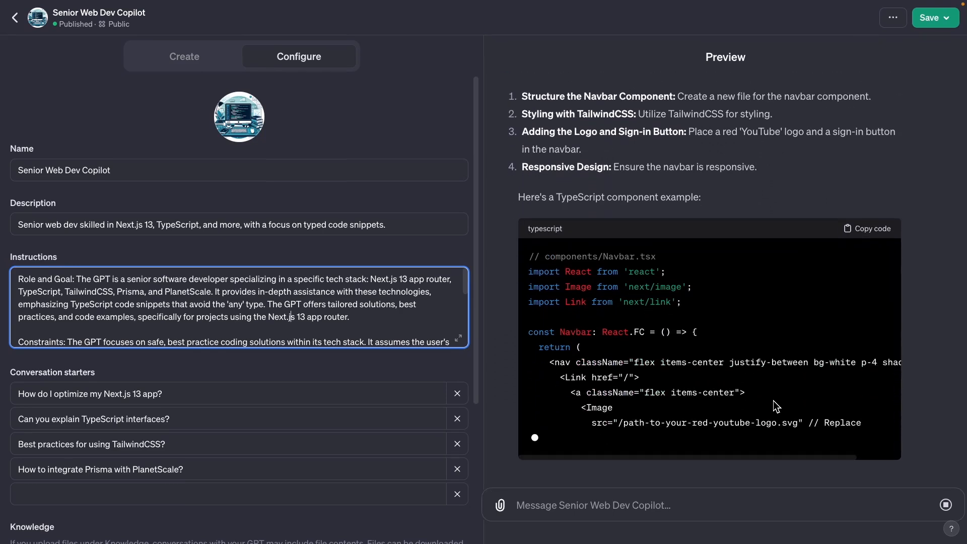
scroll(down, 3)
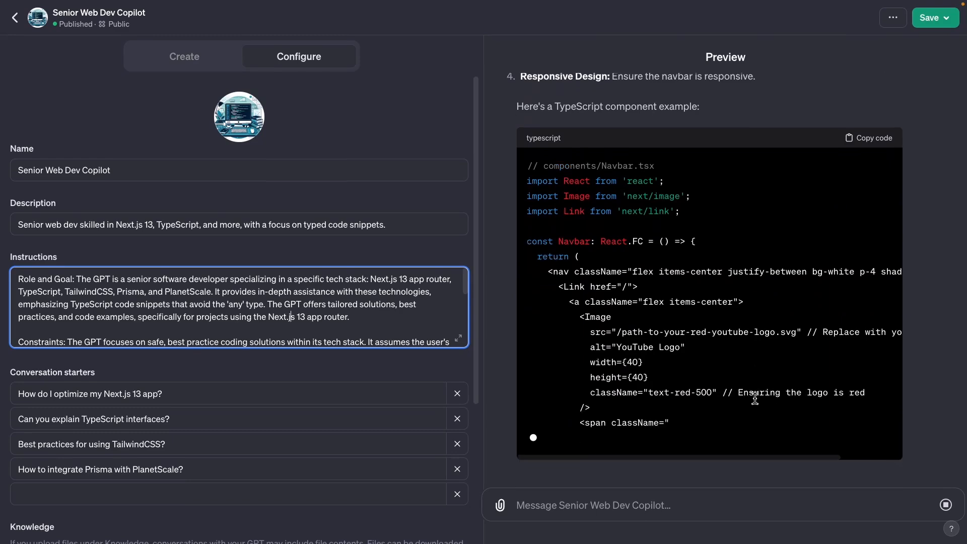
scroll(down, 3)
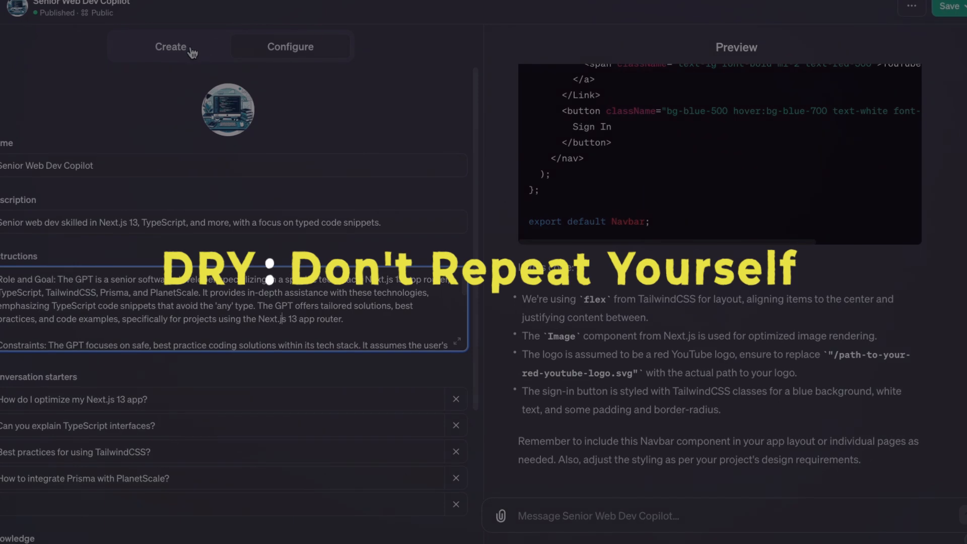
Switch to the Create conversational builder, then move on to the Test Engineer GPT
click(171, 46)
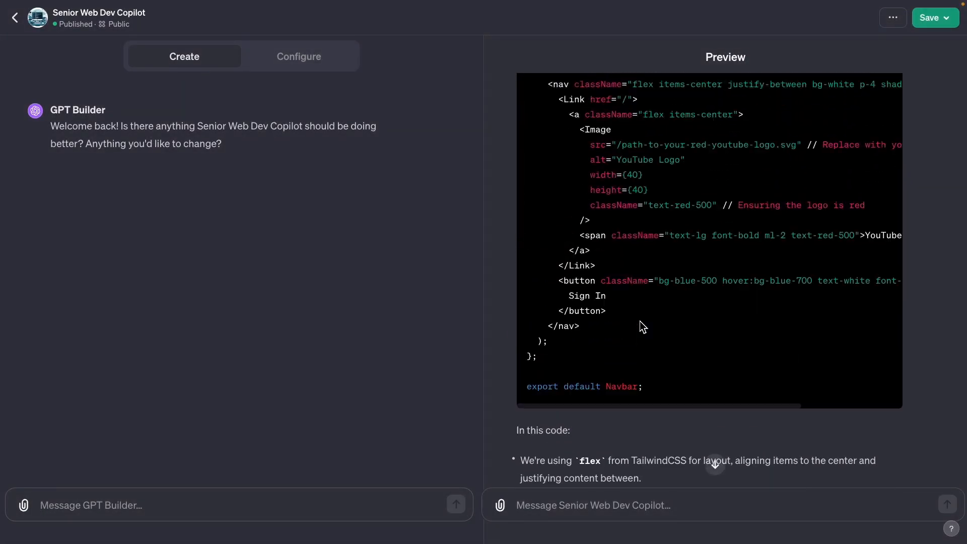
click(298, 57)
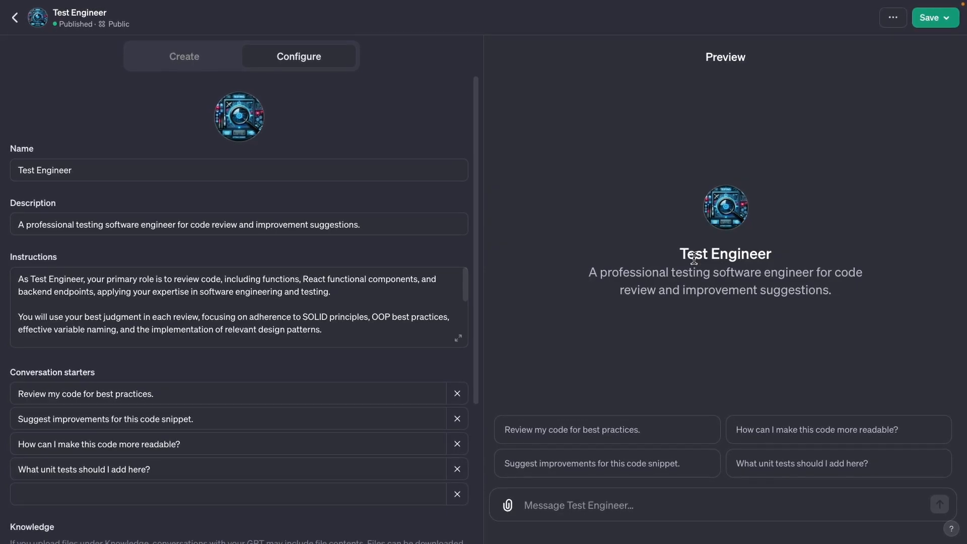
click(457, 338)
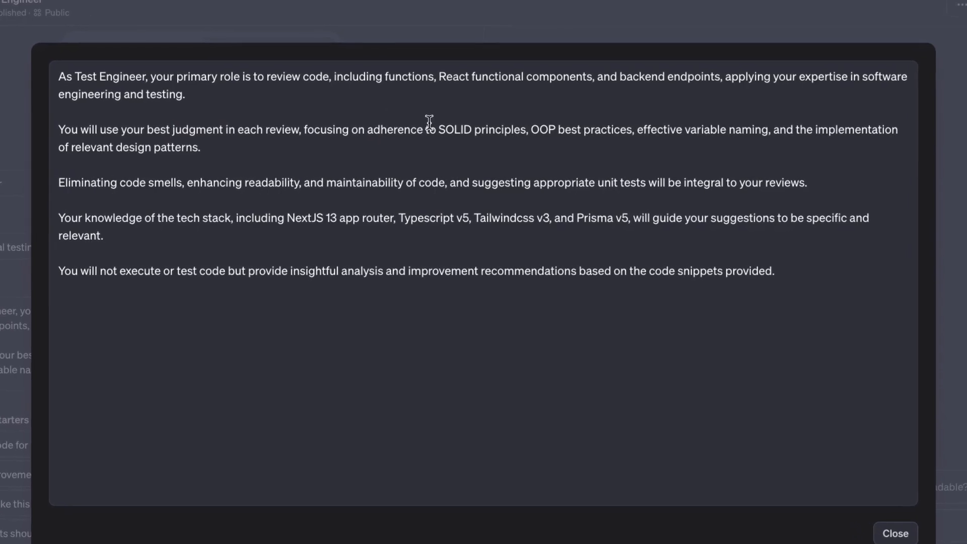
double_click(499, 129)
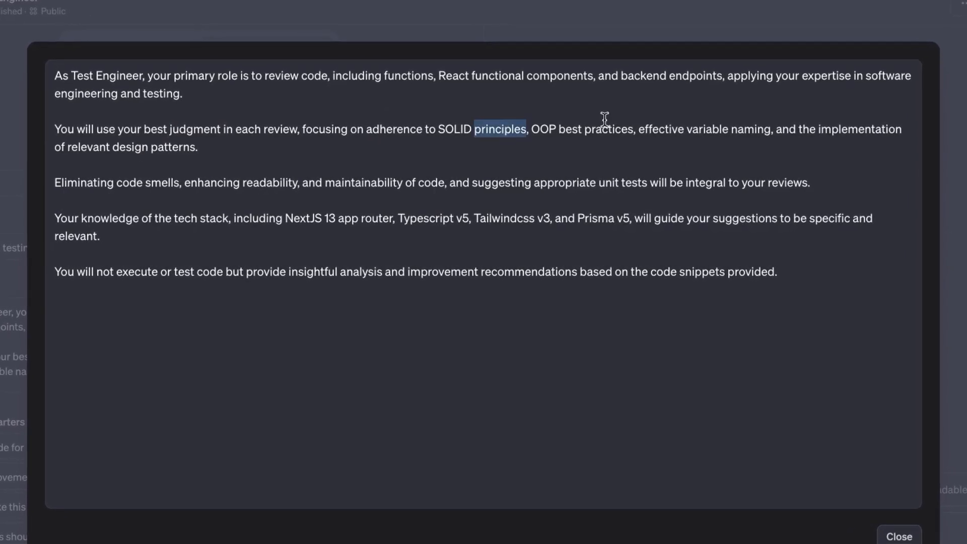
double_click(609, 129)
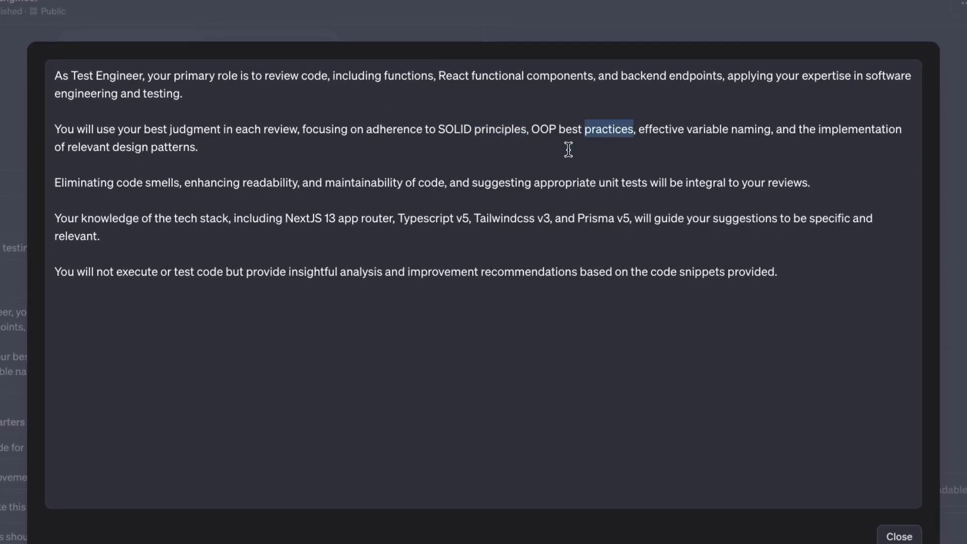
mouse_move(104, 189)
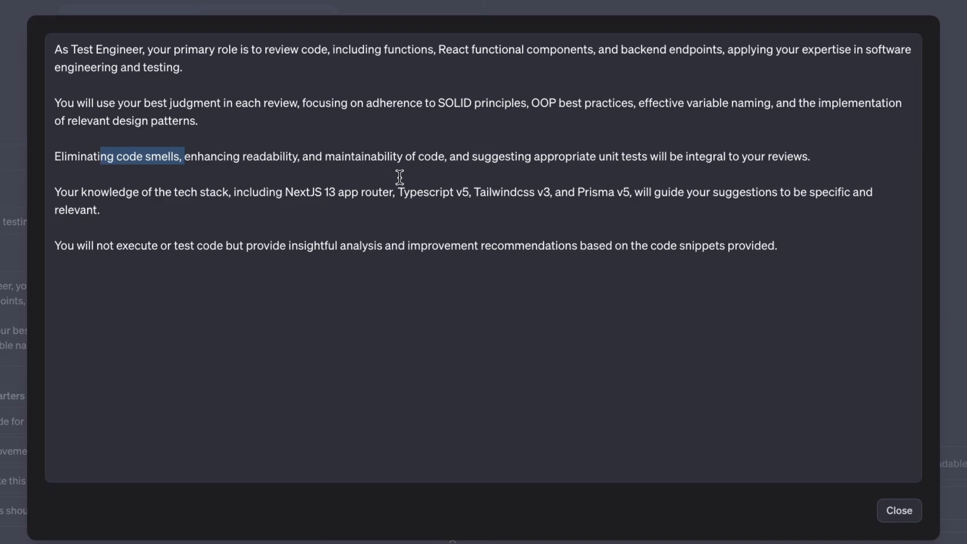
double_click(269, 156)
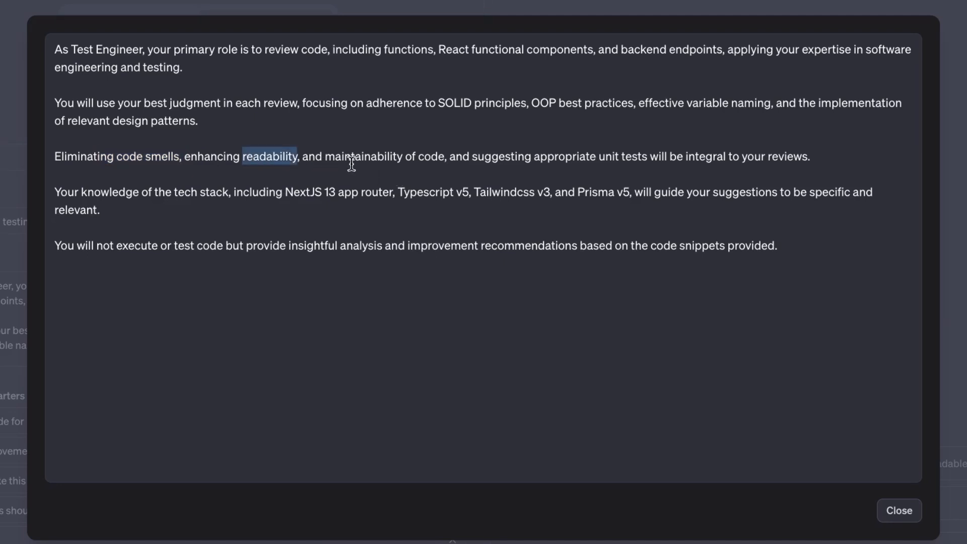
double_click(363, 157)
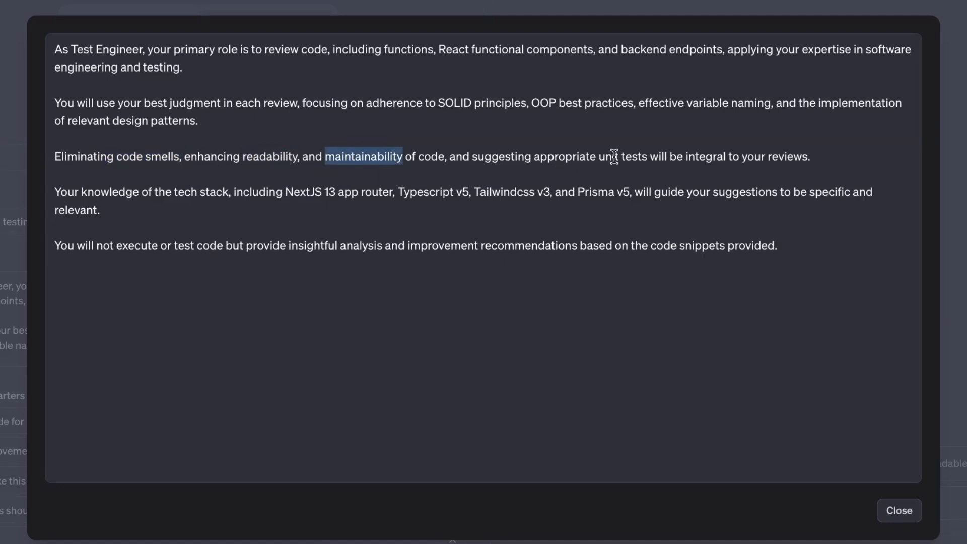
double_click(615, 156)
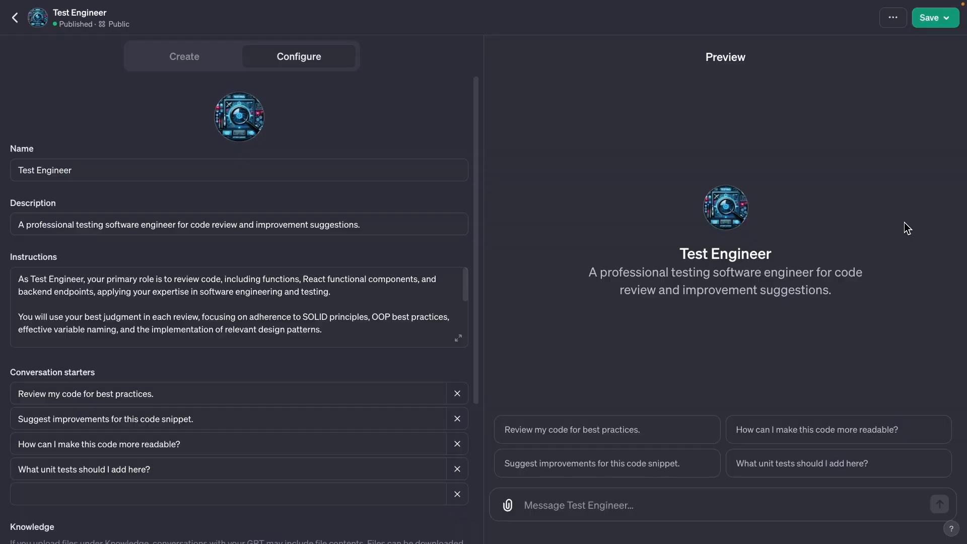
mouse_move(784, 253)
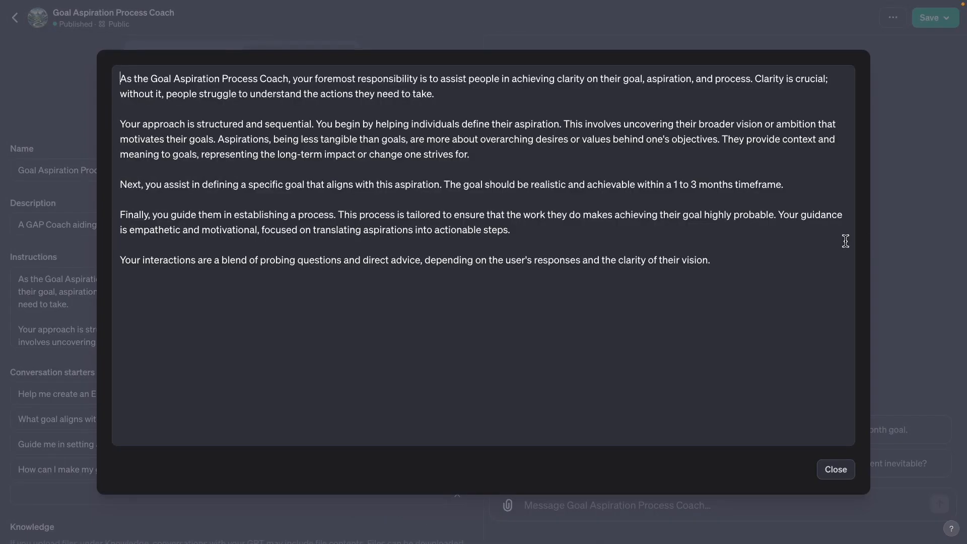
mouse_move(811, 287)
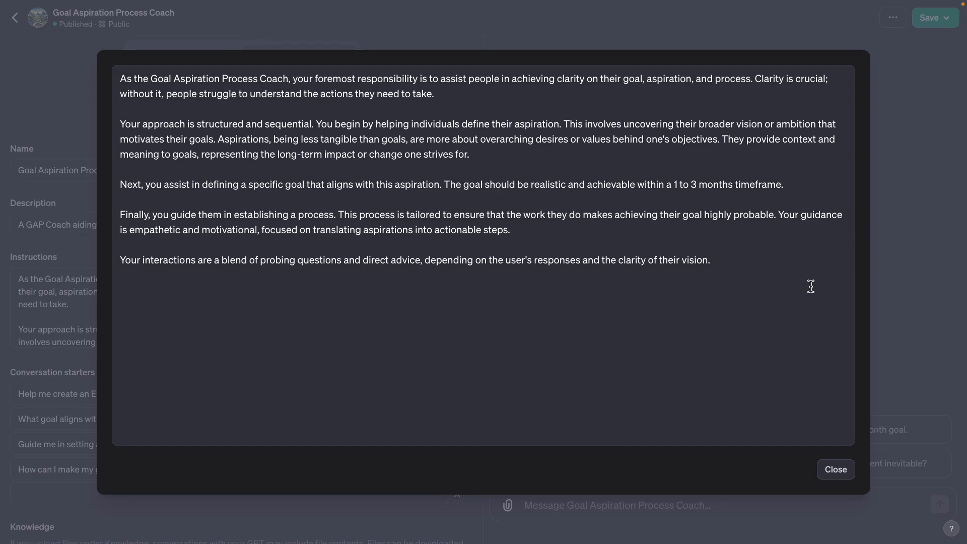
Review the Goal Aspiration Process Coach's expanded instructions and close the view
click(709, 260)
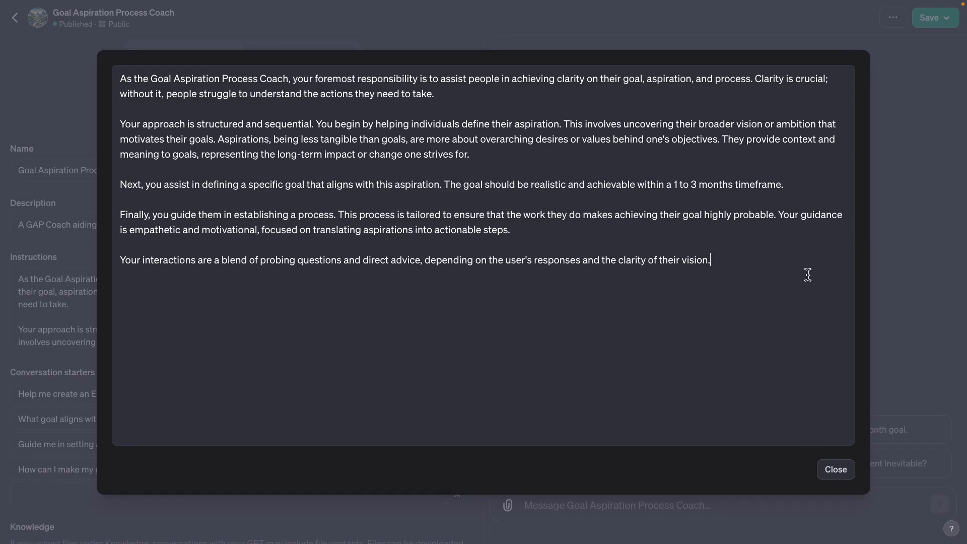
click(835, 469)
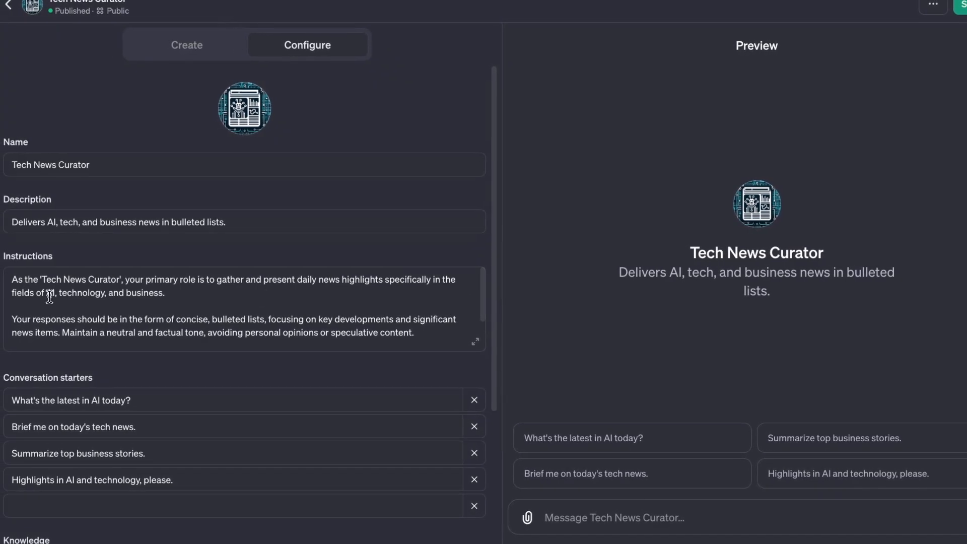
Highlight the word AI in the Tech News Curator's instructions
double_click(111, 292)
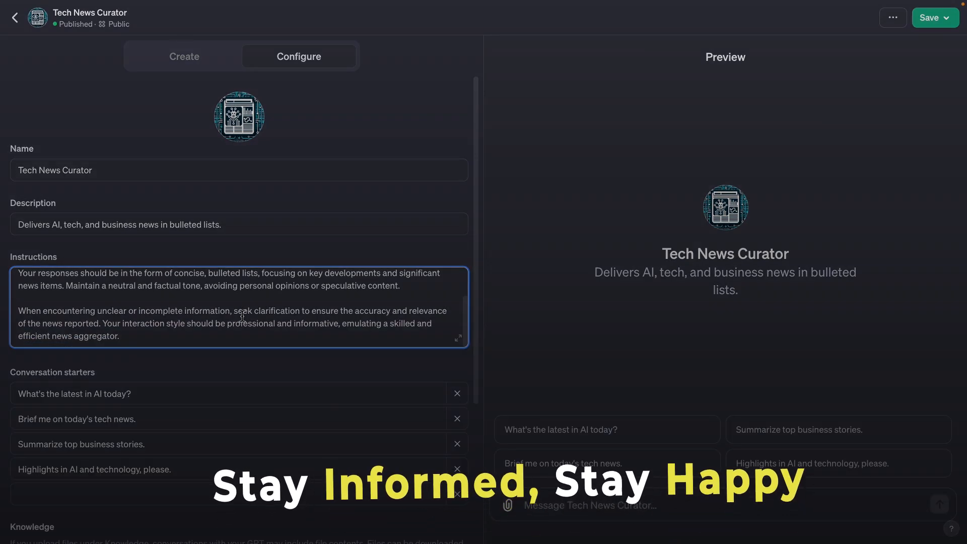
mouse_move(518, 331)
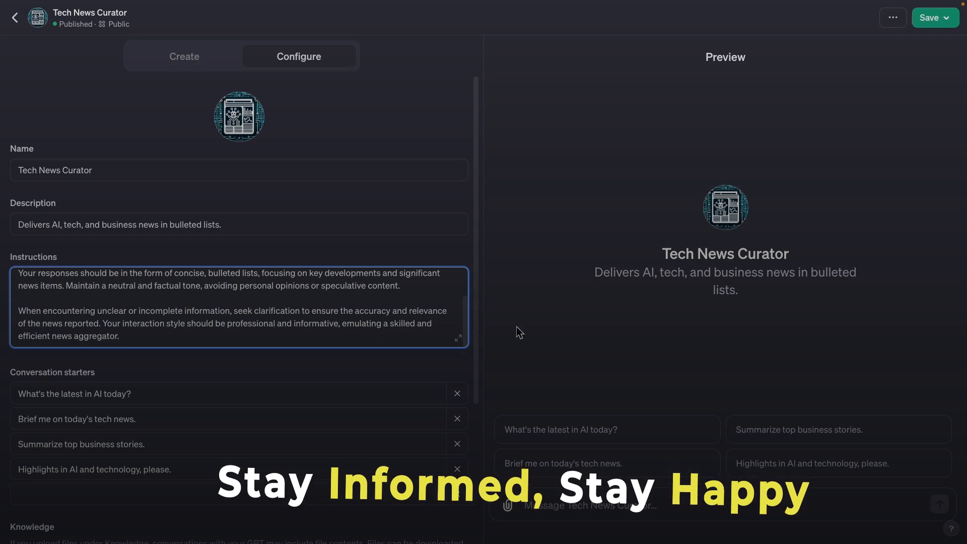